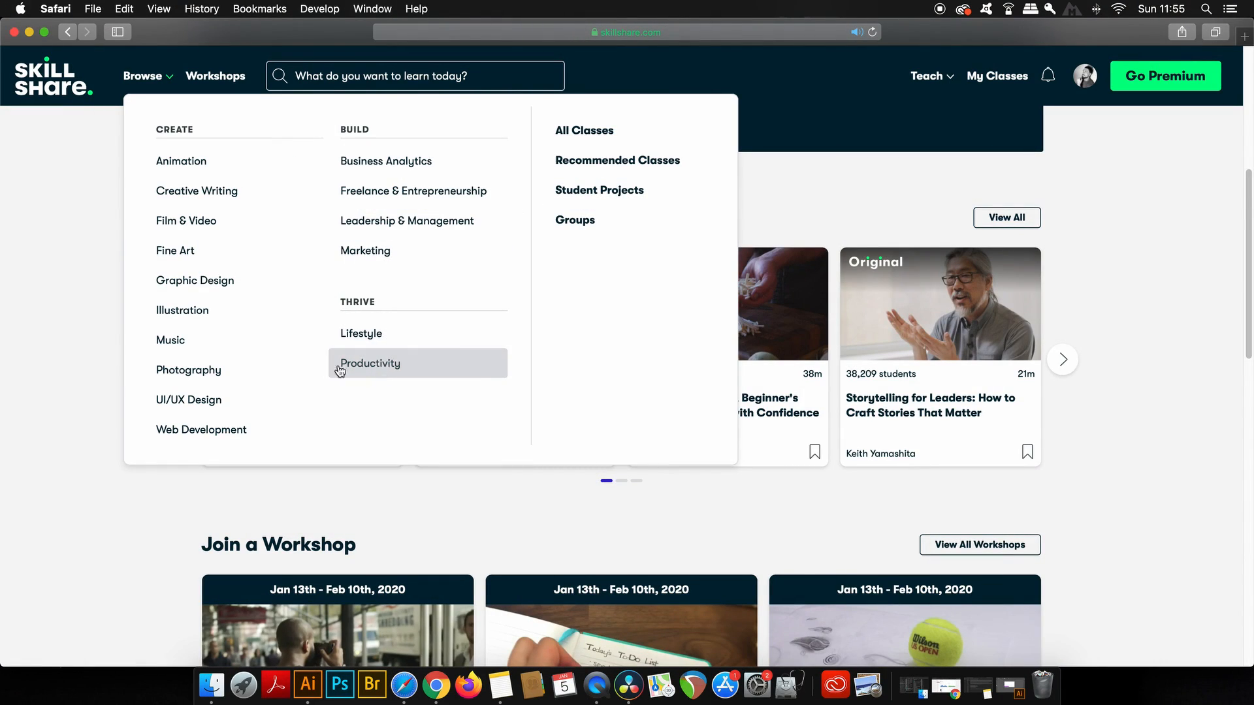
{"action": "mouse_move", "coordinate": [194, 280]}
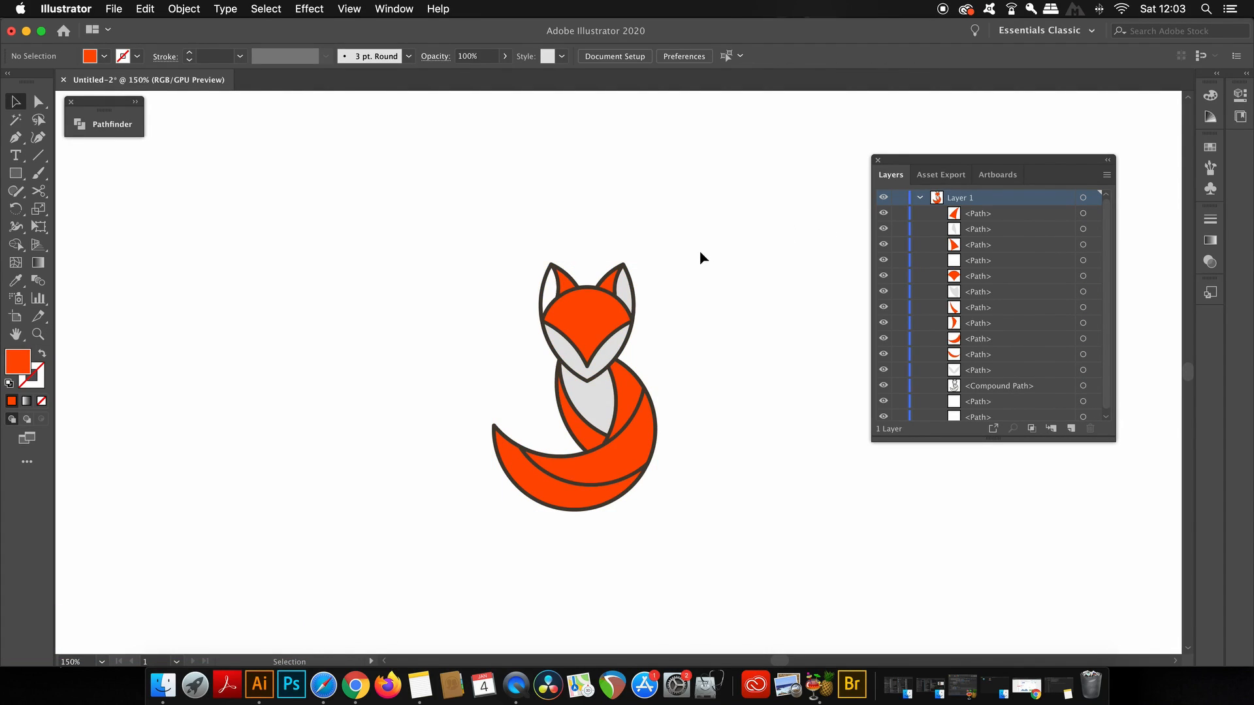
- Select every object in the fox illustration and dismiss the colour picker
{"action": "key", "text": "cmd+a"}
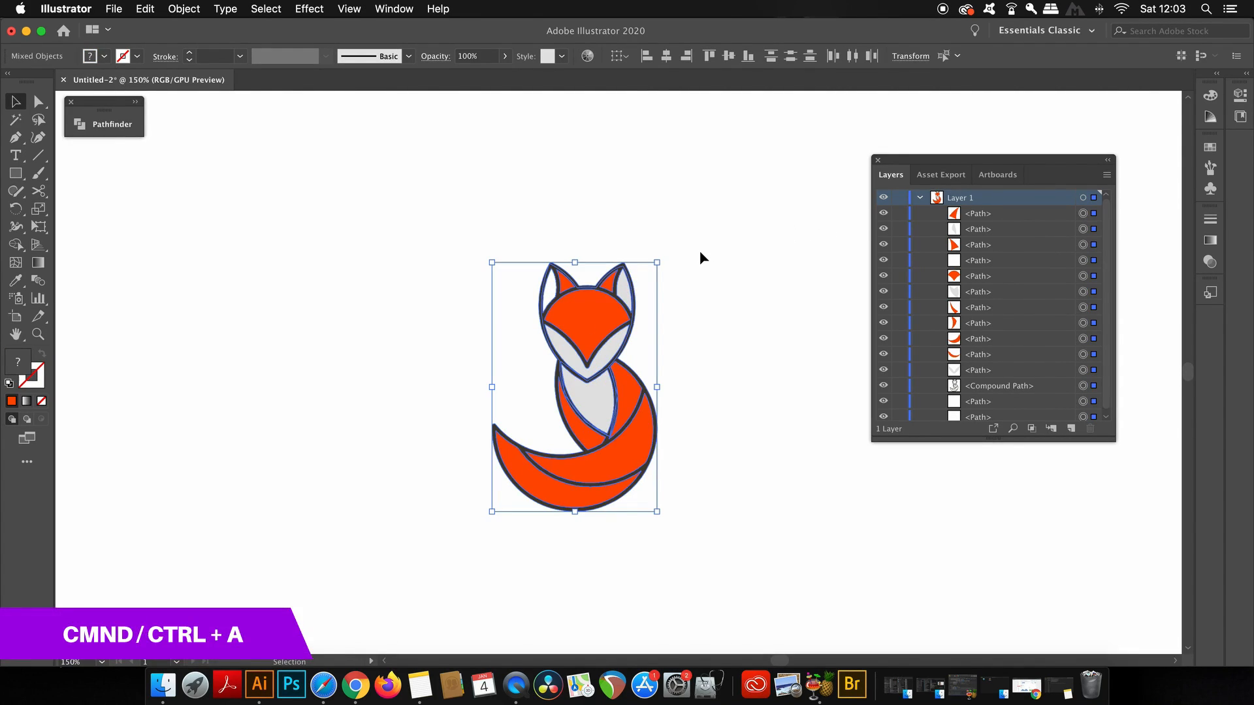
{"action": "mouse_move", "coordinate": [635, 348]}
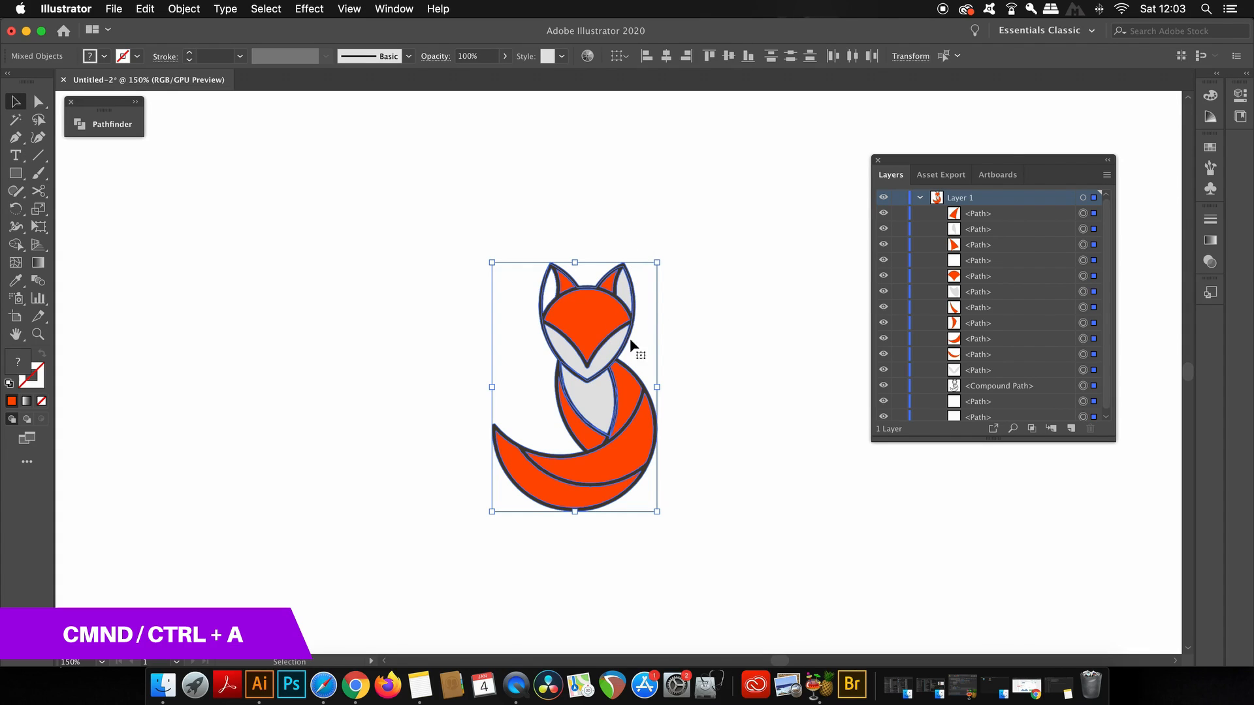
{"action": "mouse_move", "coordinate": [707, 322]}
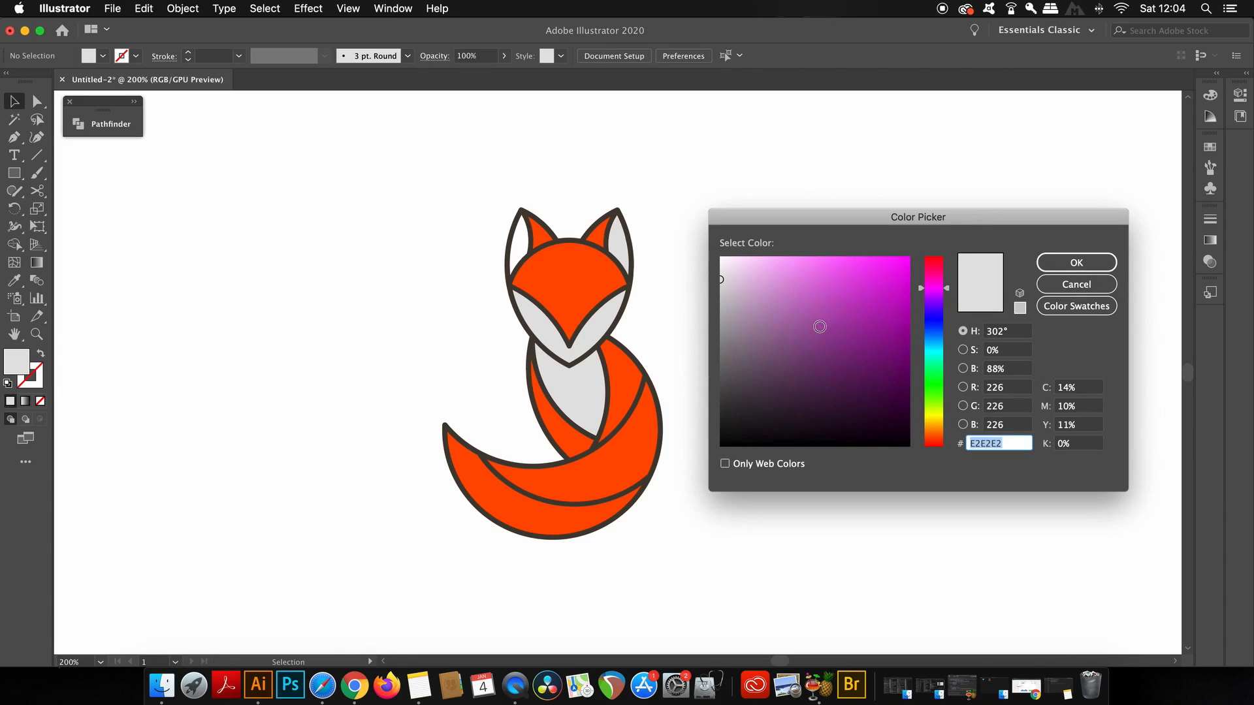
{"action": "left_click", "coordinate": [738, 396]}
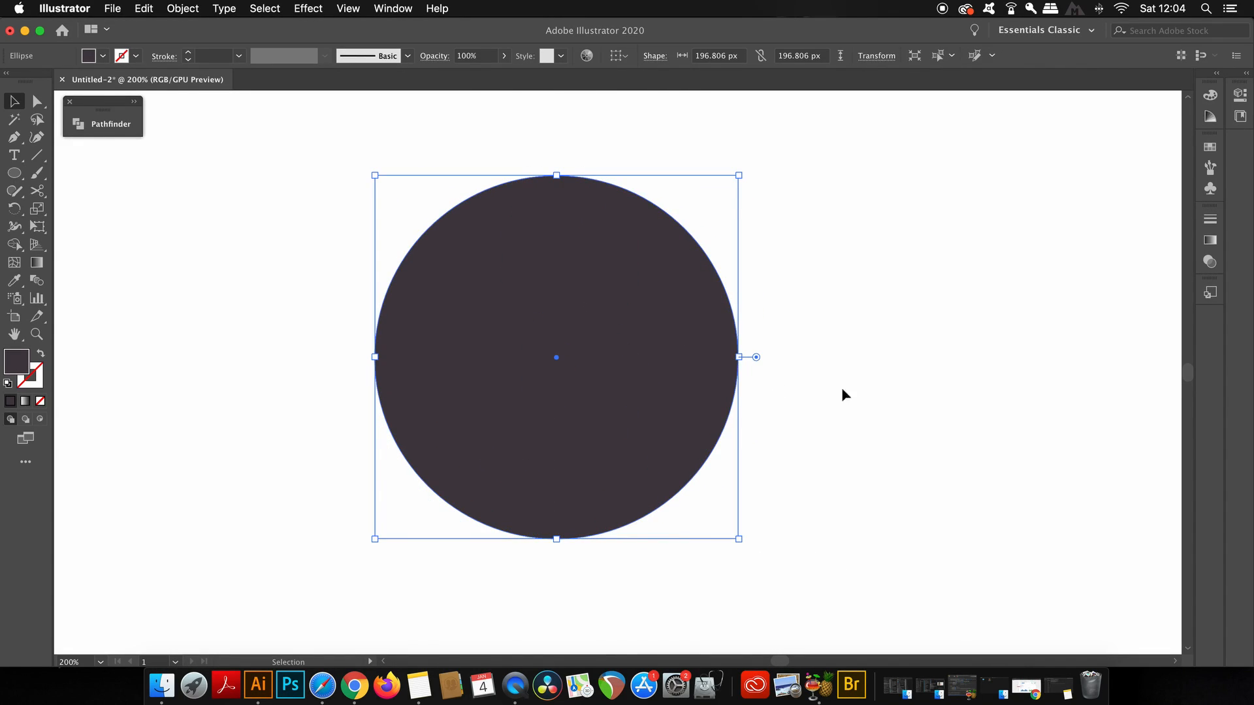
{"action": "mouse_move", "coordinate": [514, 84]}
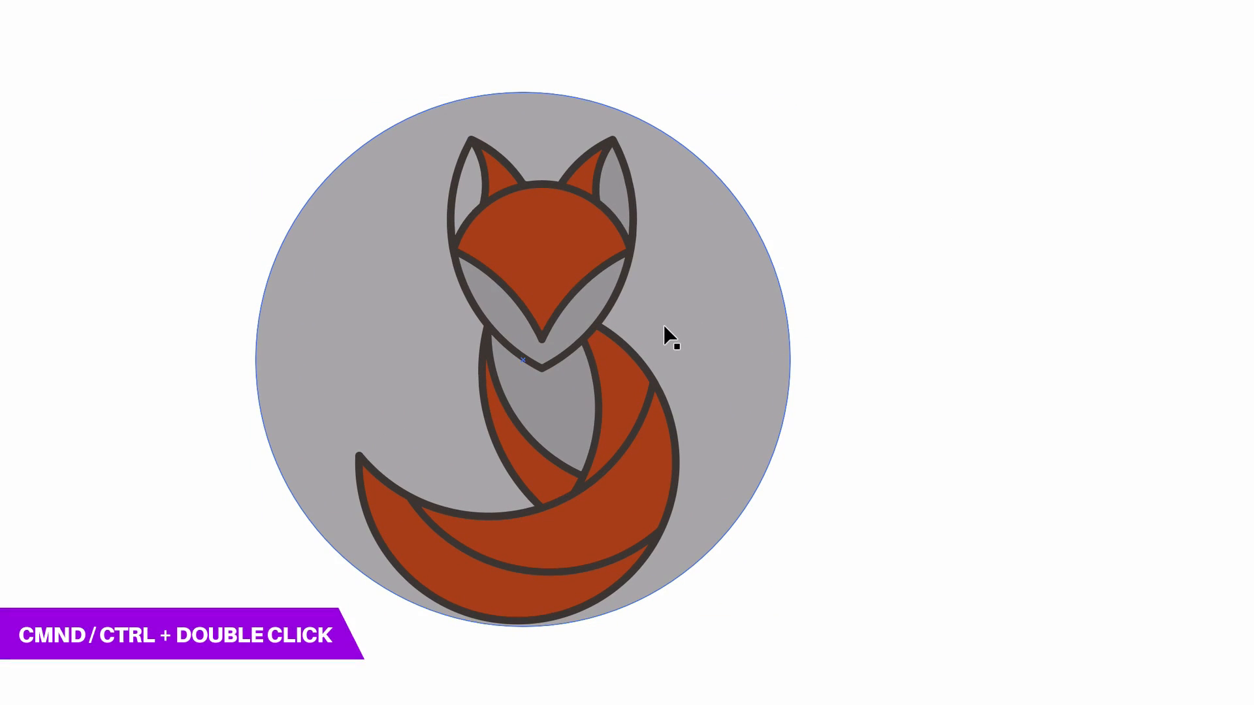
- Cmd+double-click through the artwork to select the large circle lying behind the fox
{"action": "double_click", "coordinate": [596, 331]}
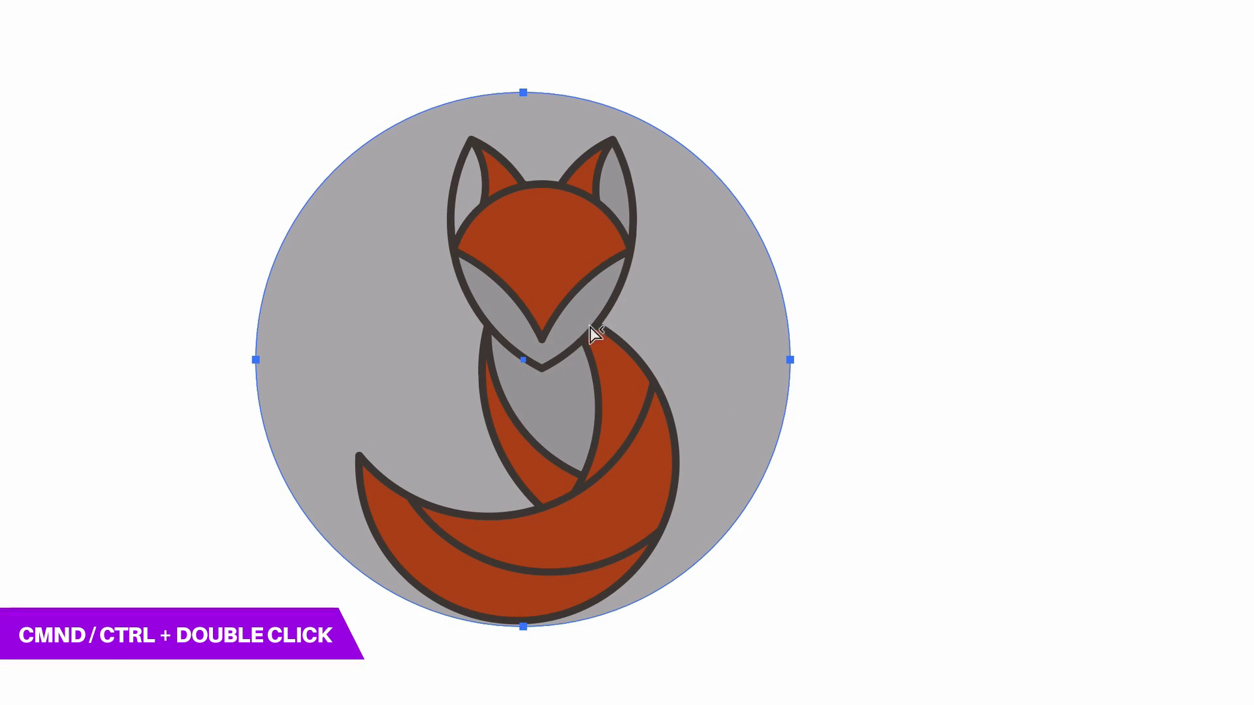
{"action": "double_click", "coordinate": [596, 336]}
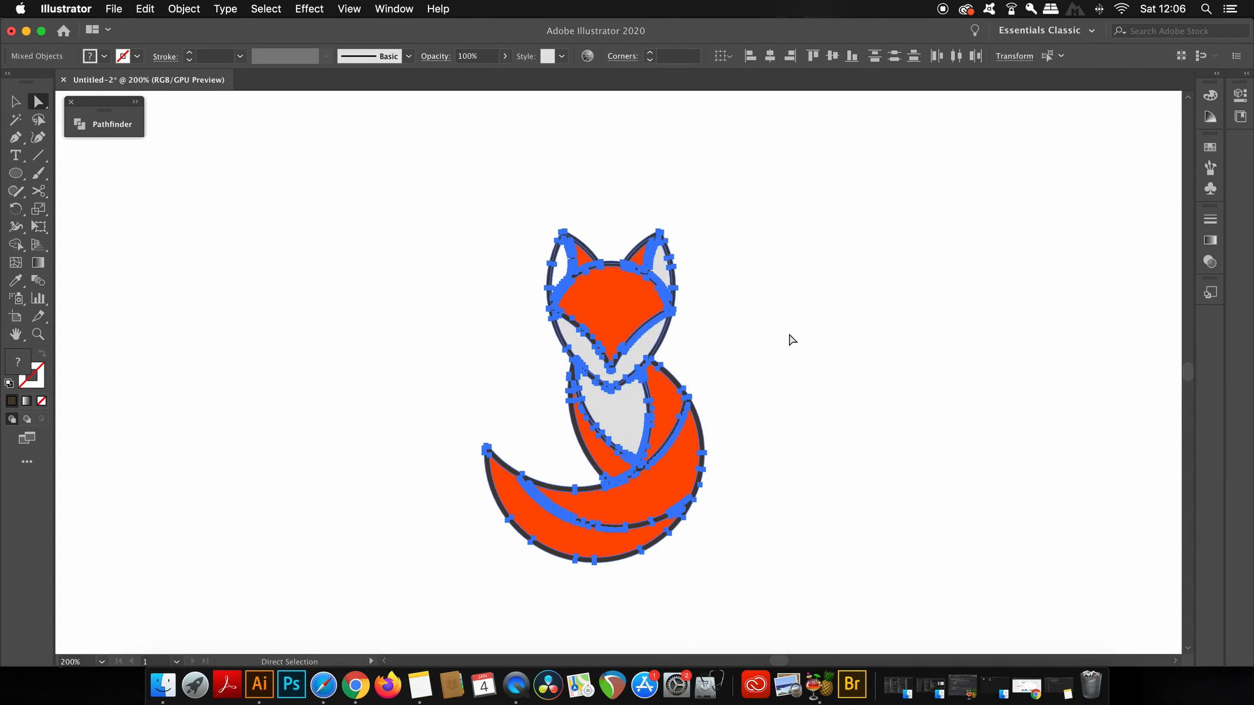
- With the Direct Selection Tool active, select all to reveal every anchor point of the fox
{"action": "left_click", "coordinate": [791, 340]}
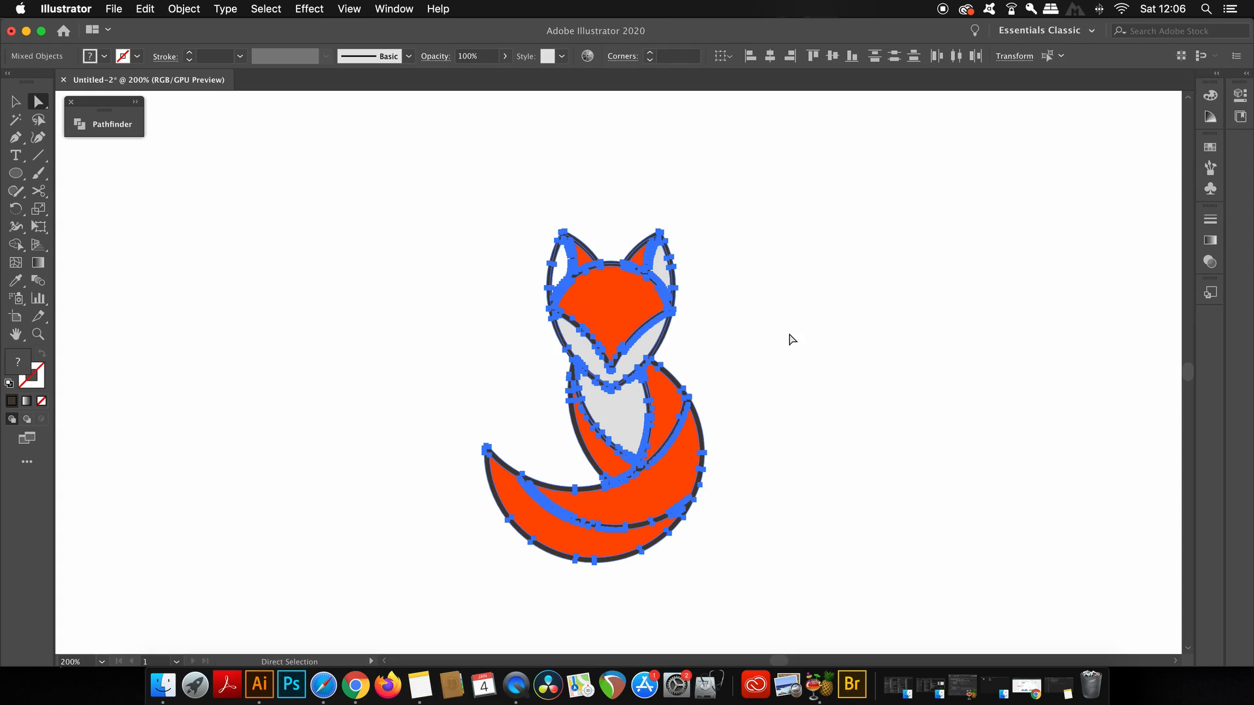
{"action": "left_click", "coordinate": [791, 338]}
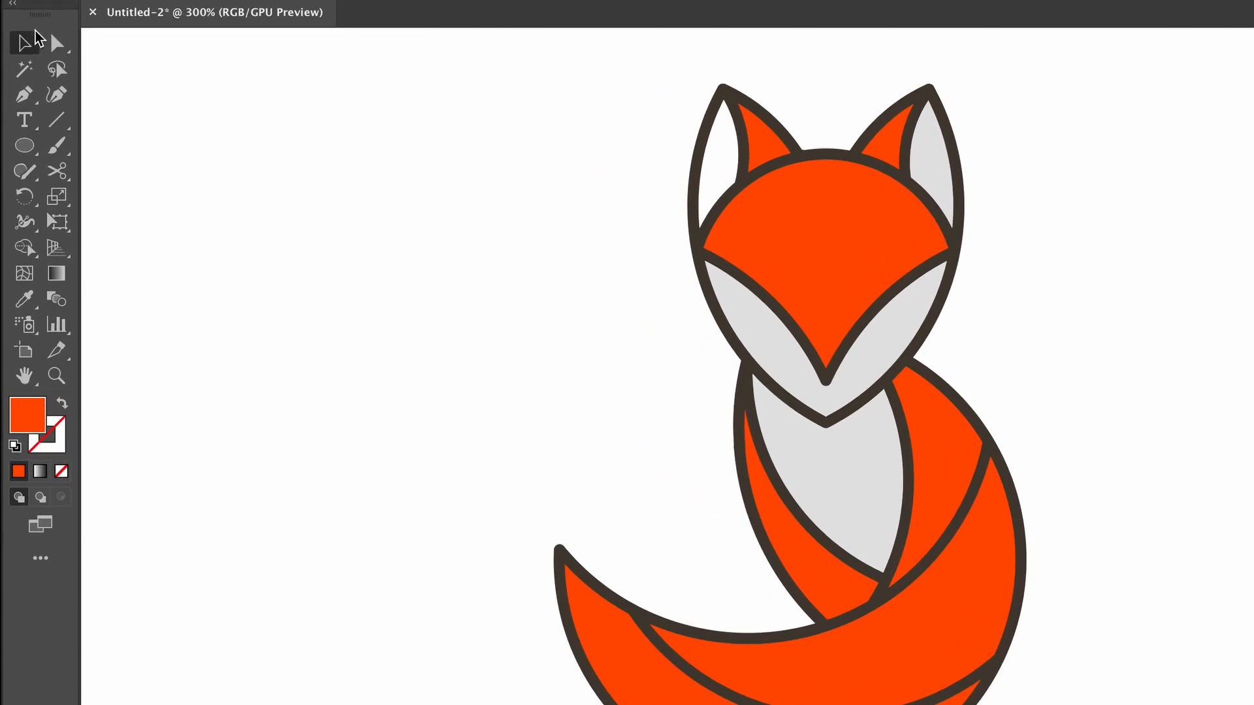
- Reveal the Group Selection Tool flyout under the Direct Selection Tool
{"action": "left_click", "coordinate": [26, 43]}
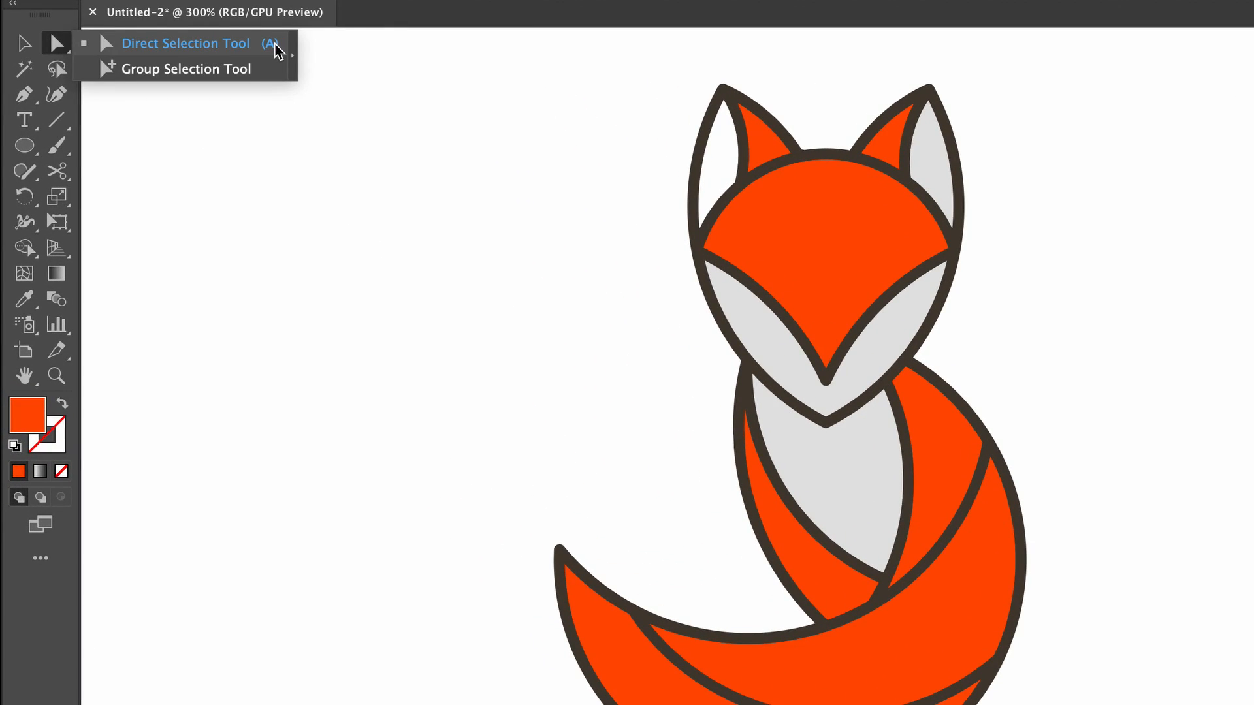
{"action": "mouse_move", "coordinate": [275, 76]}
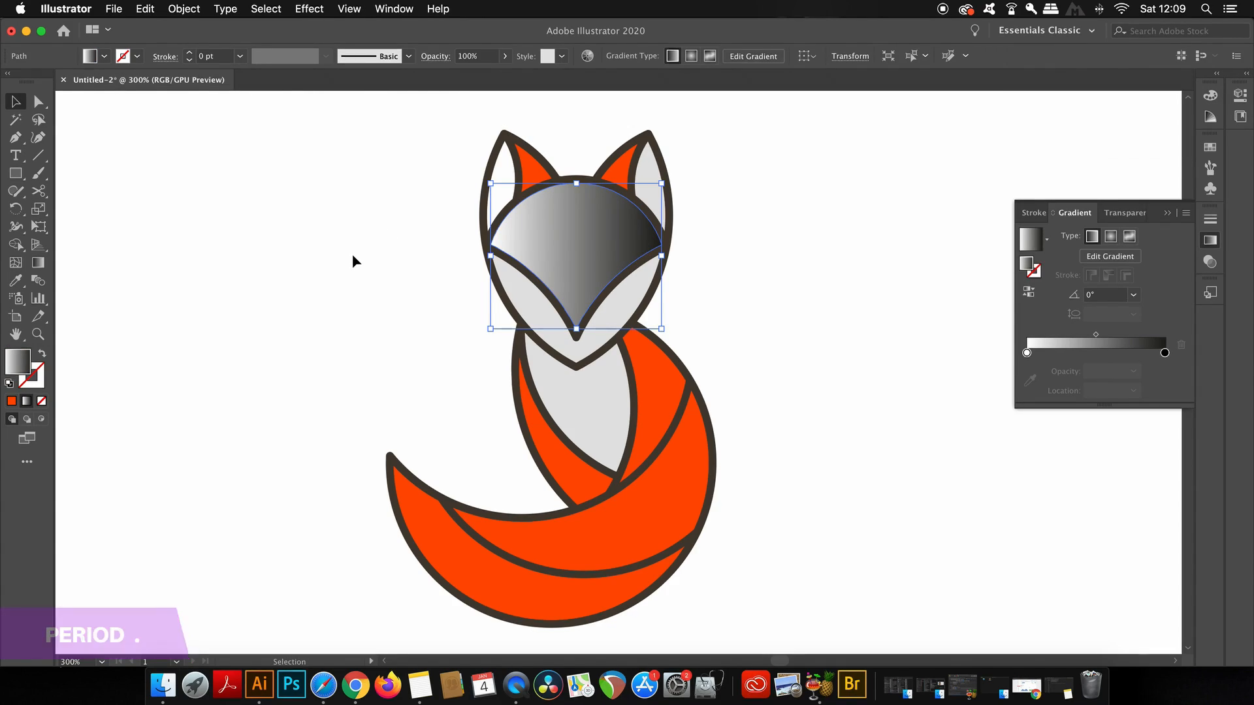
- Apply a gradient to the head shape, then select every shape sharing the same orange fill
{"action": "key", "text": "/"}
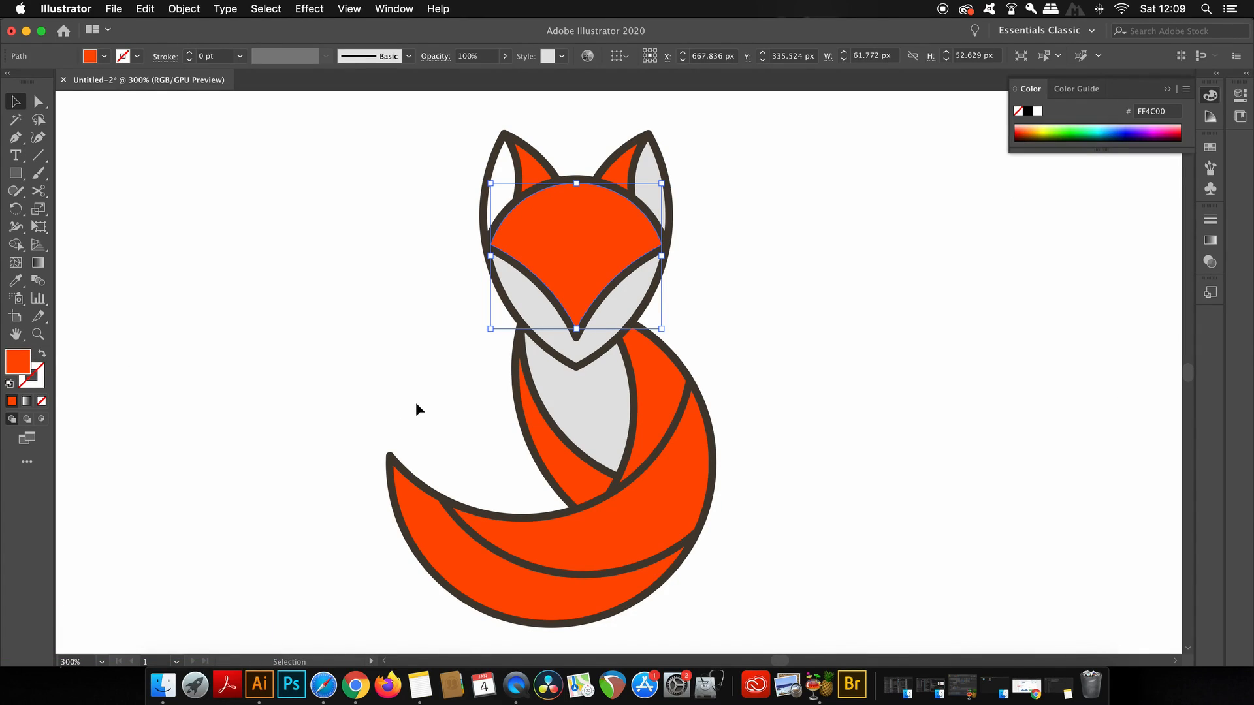
{"action": "left_click", "coordinate": [265, 9]}
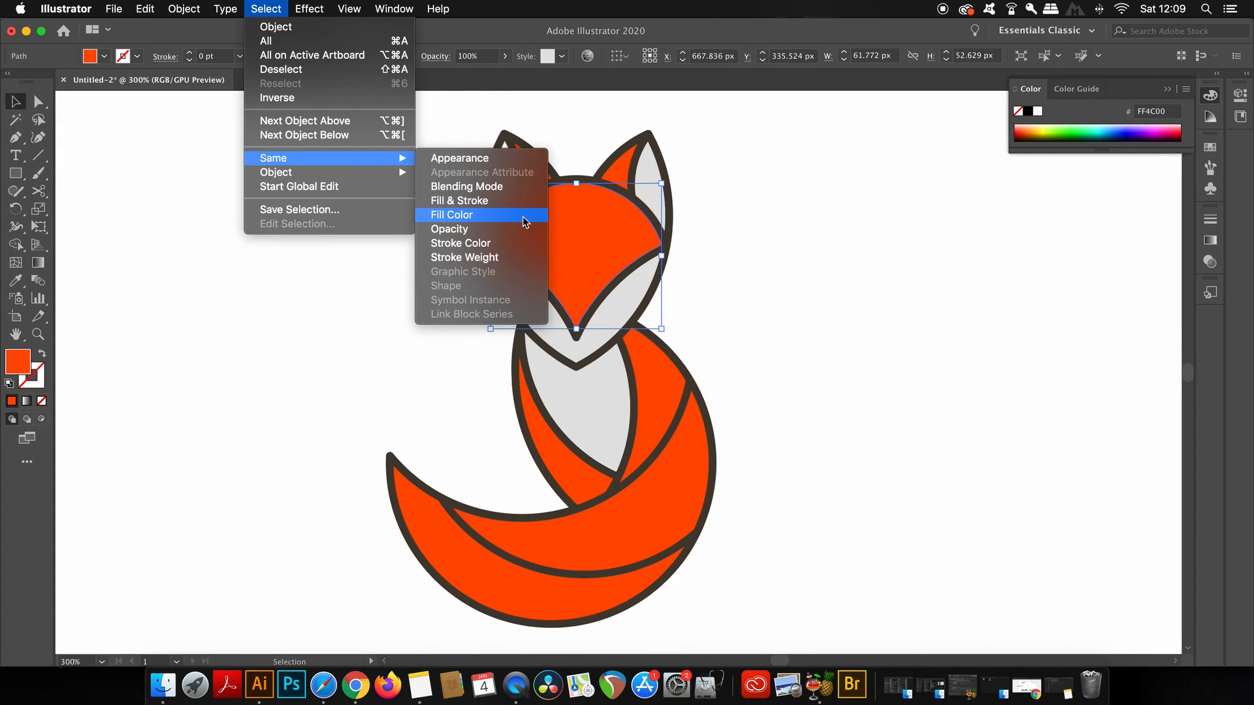
{"action": "mouse_move", "coordinate": [534, 222]}
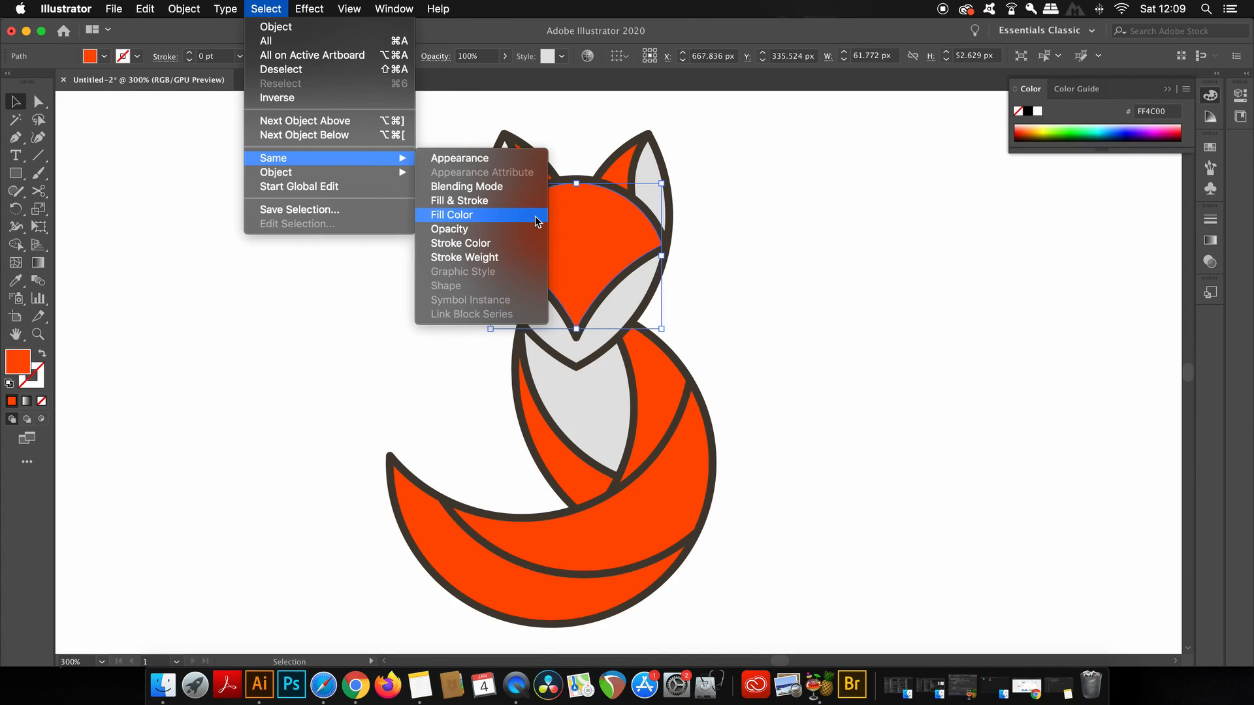
{"action": "left_click", "coordinate": [452, 214]}
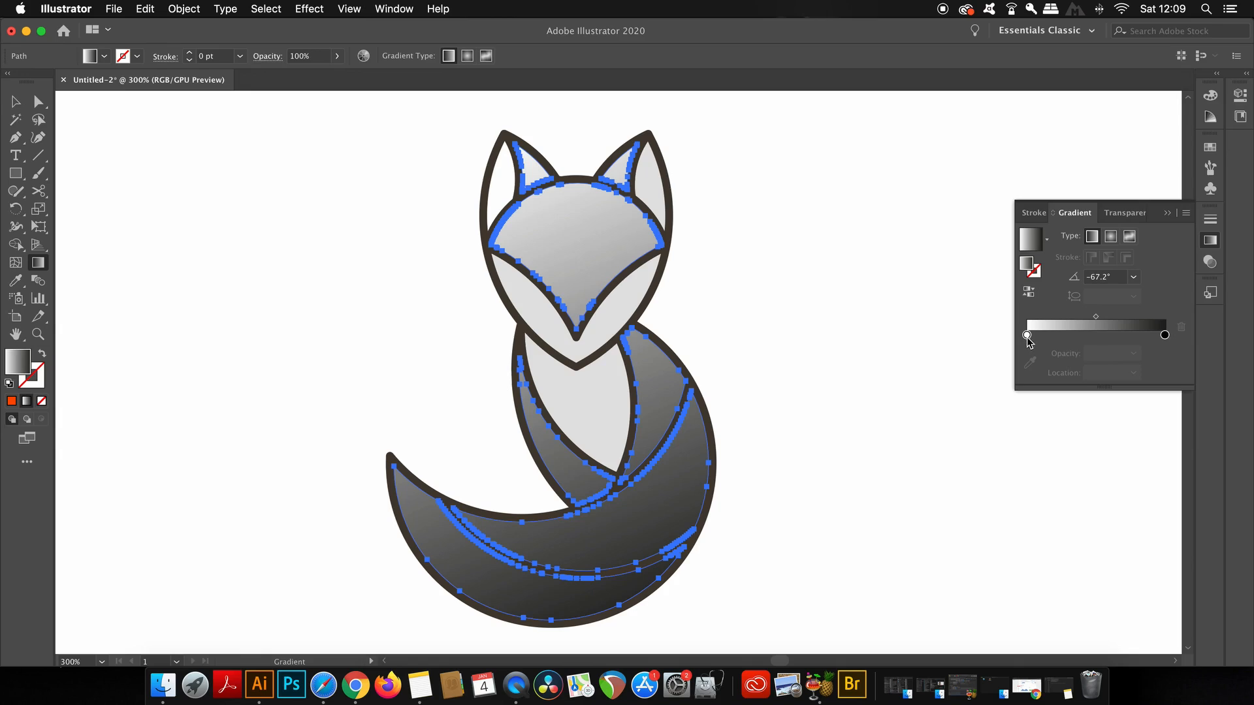
- Set one end of the gradient to a purple swatch
{"action": "left_click", "coordinate": [1027, 335]}
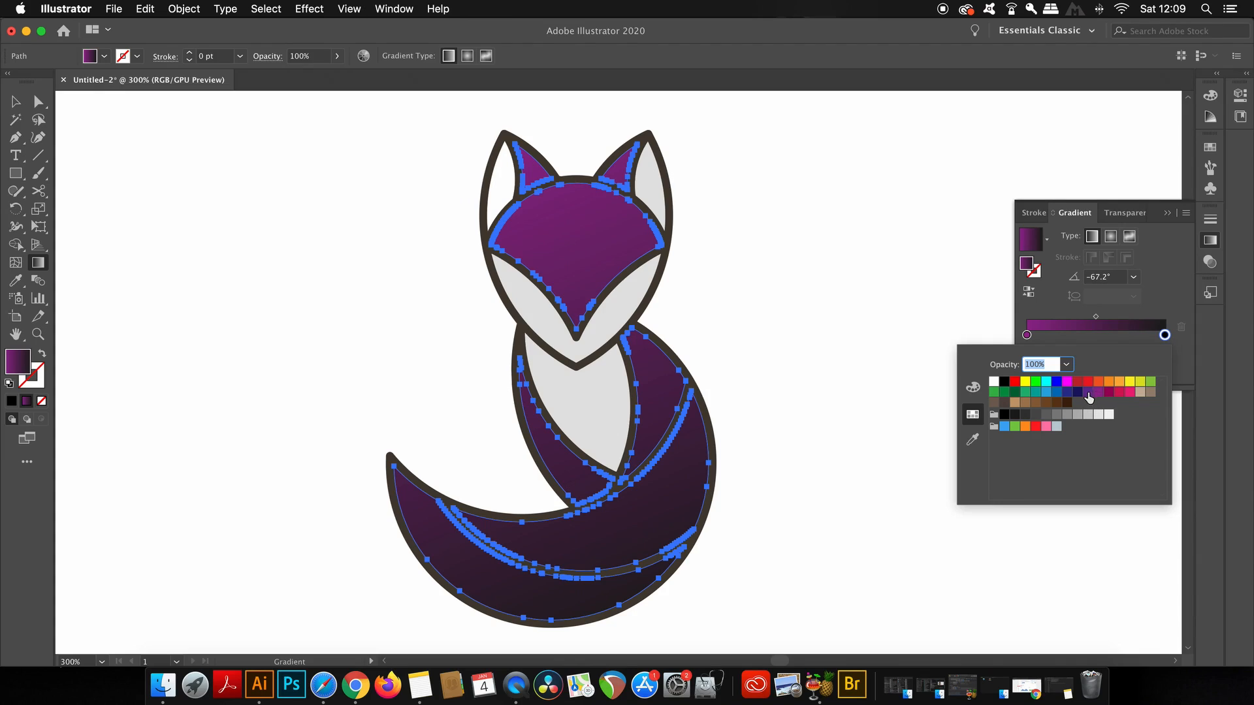
{"action": "left_click", "coordinate": [1088, 392]}
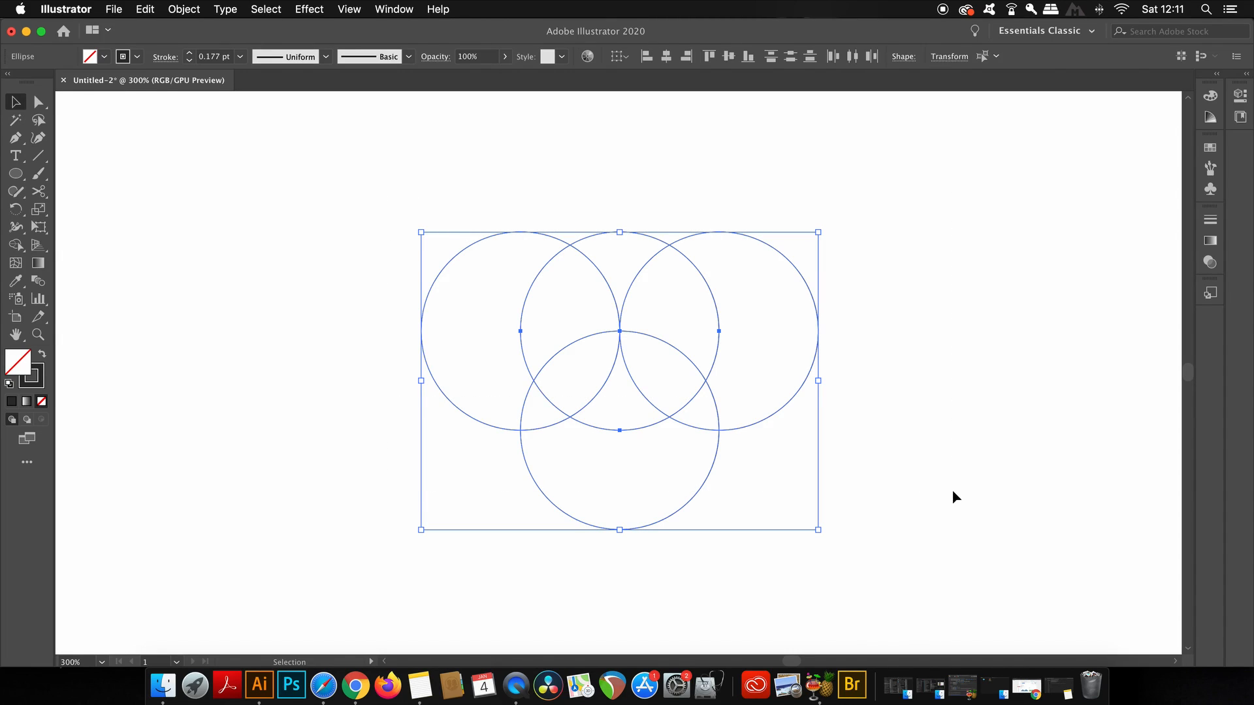
{"action": "mouse_move", "coordinate": [38, 226]}
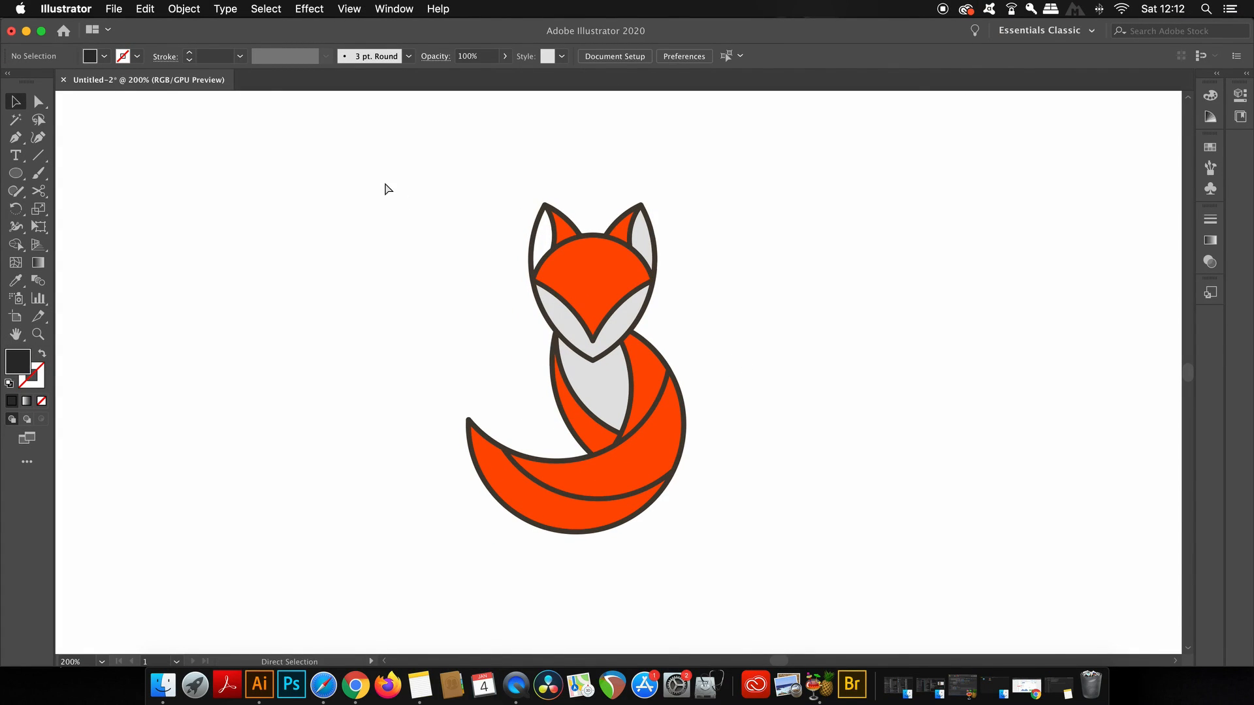
- Set the Keyboard Increment in General Preferences and confirm
{"action": "left_click", "coordinate": [683, 56]}
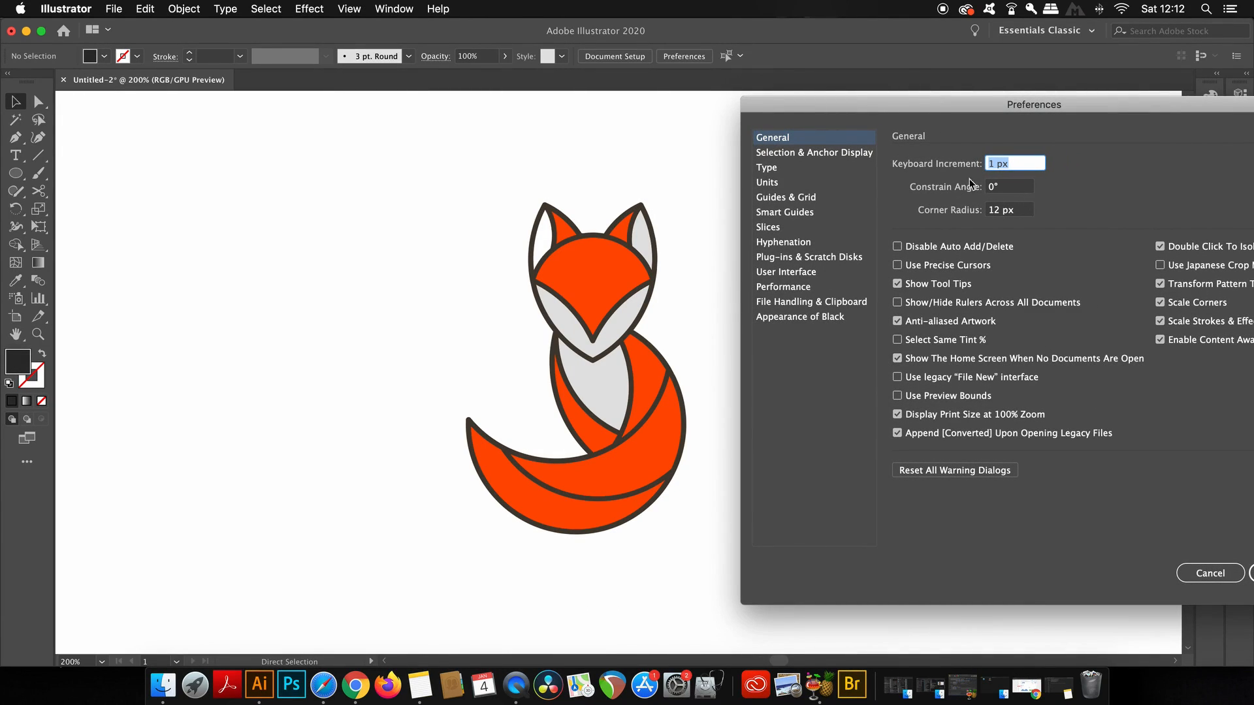
{"action": "mouse_move", "coordinate": [1191, 611]}
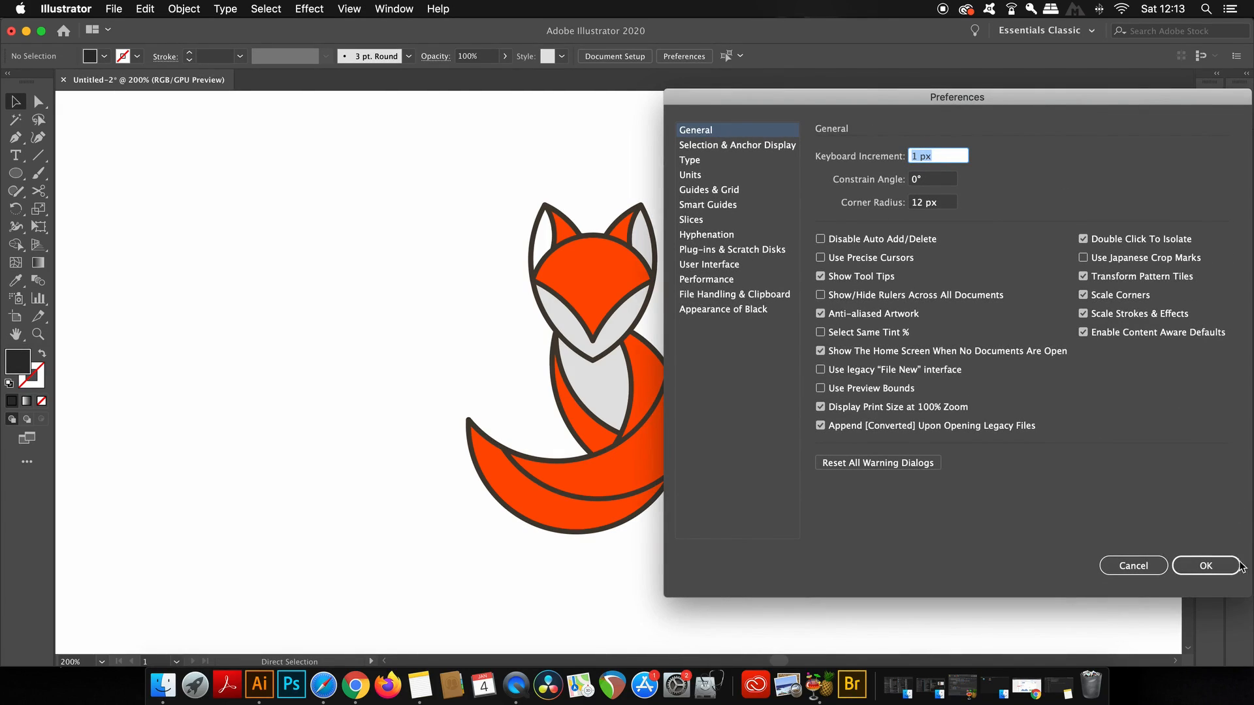
{"action": "left_click", "coordinate": [1206, 565]}
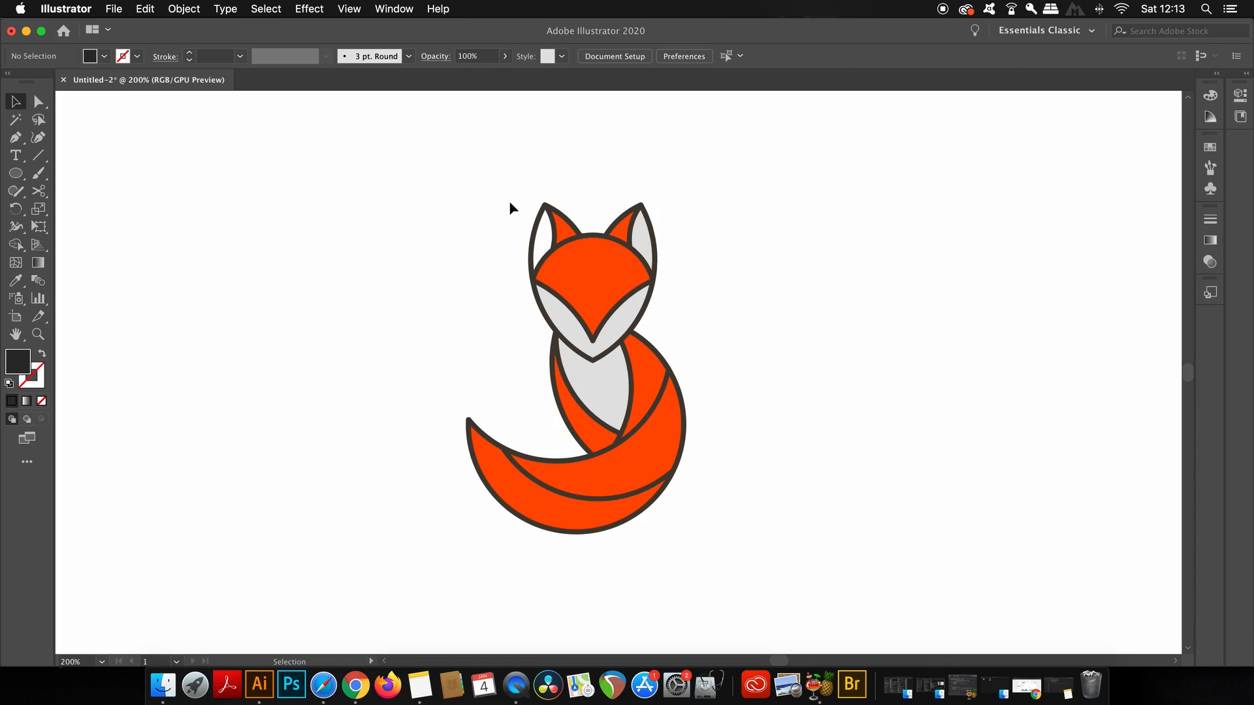
{"action": "mouse_move", "coordinate": [452, 186]}
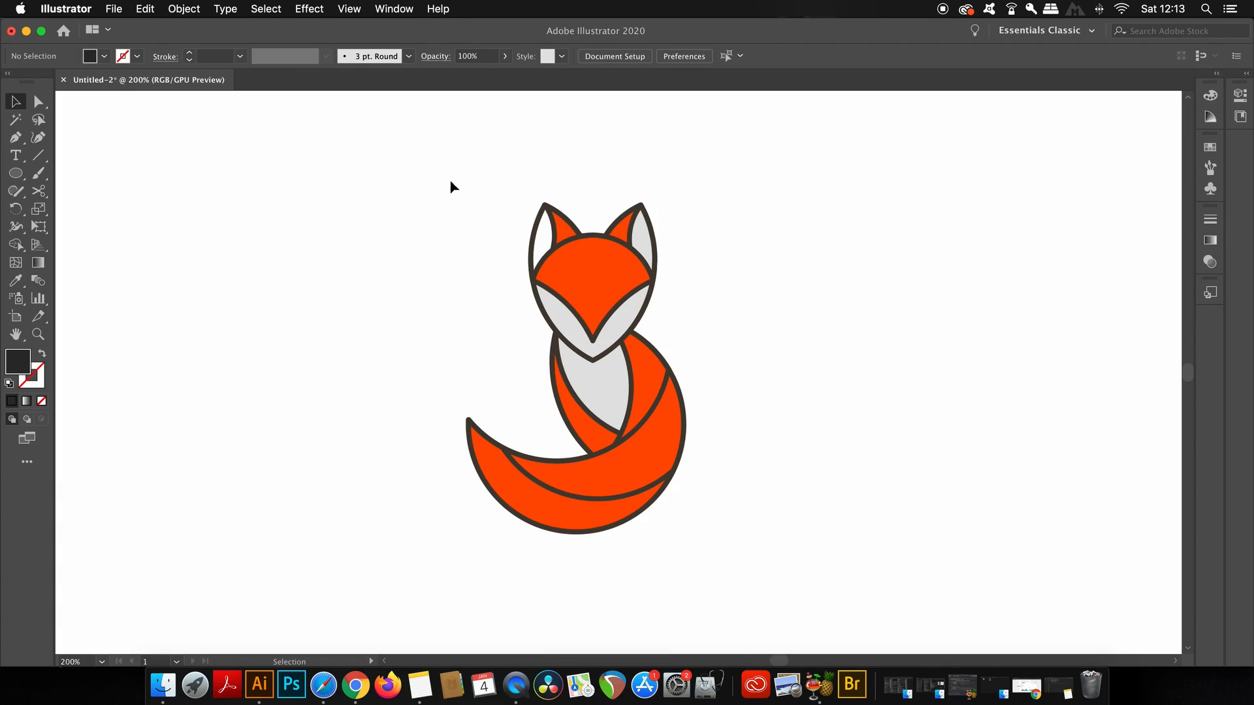
- Select the entire fox and nudge it left in larger Shift+arrow steps
{"action": "key", "text": "cmd+a"}
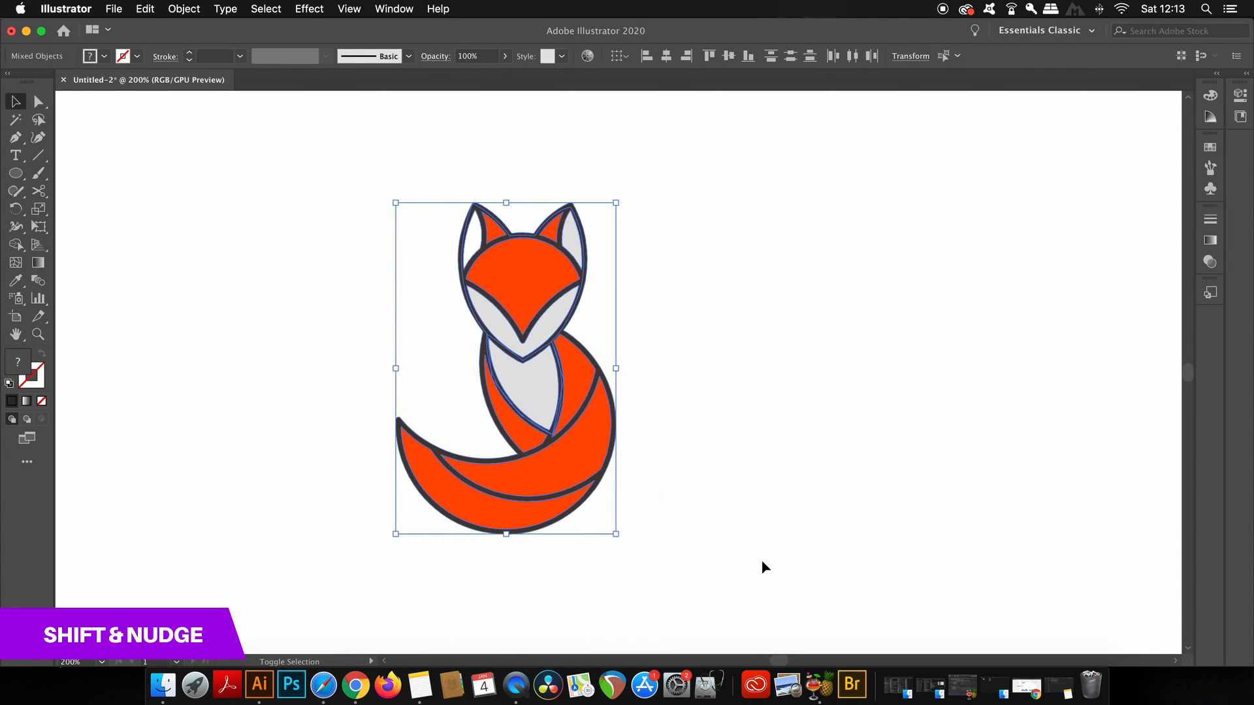
{"action": "key", "text": "Left"}
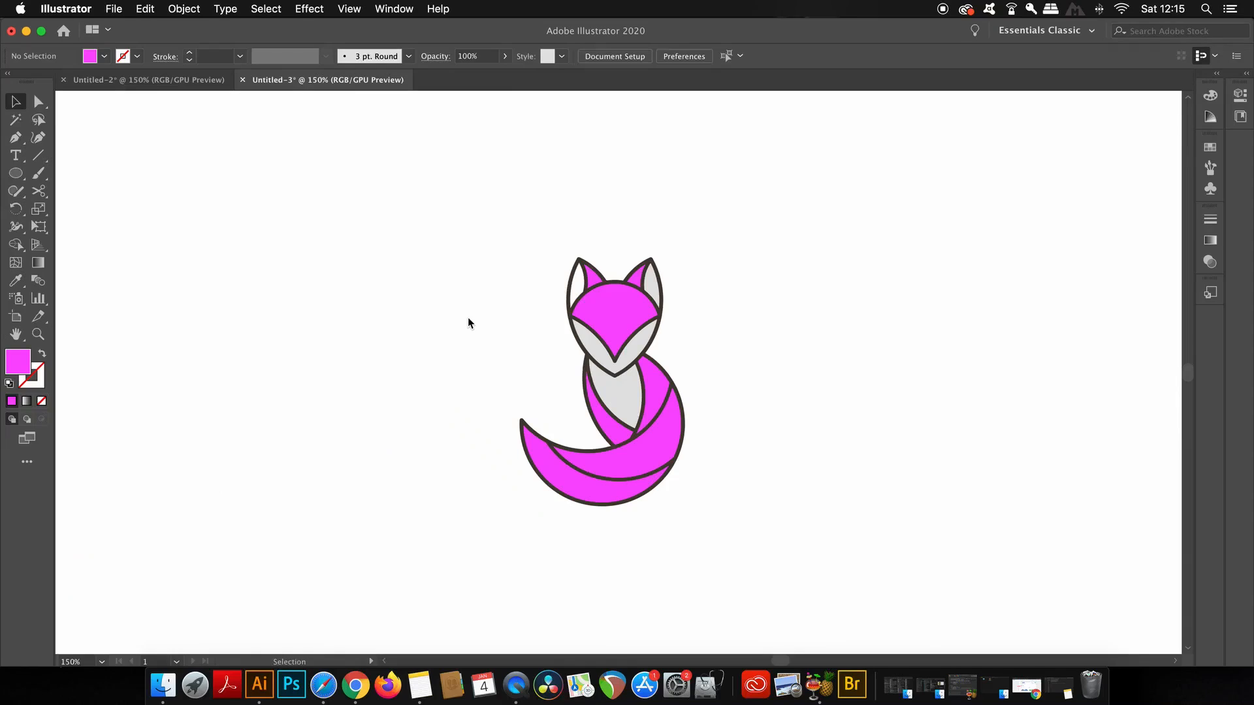
{"action": "mouse_move", "coordinate": [462, 290]}
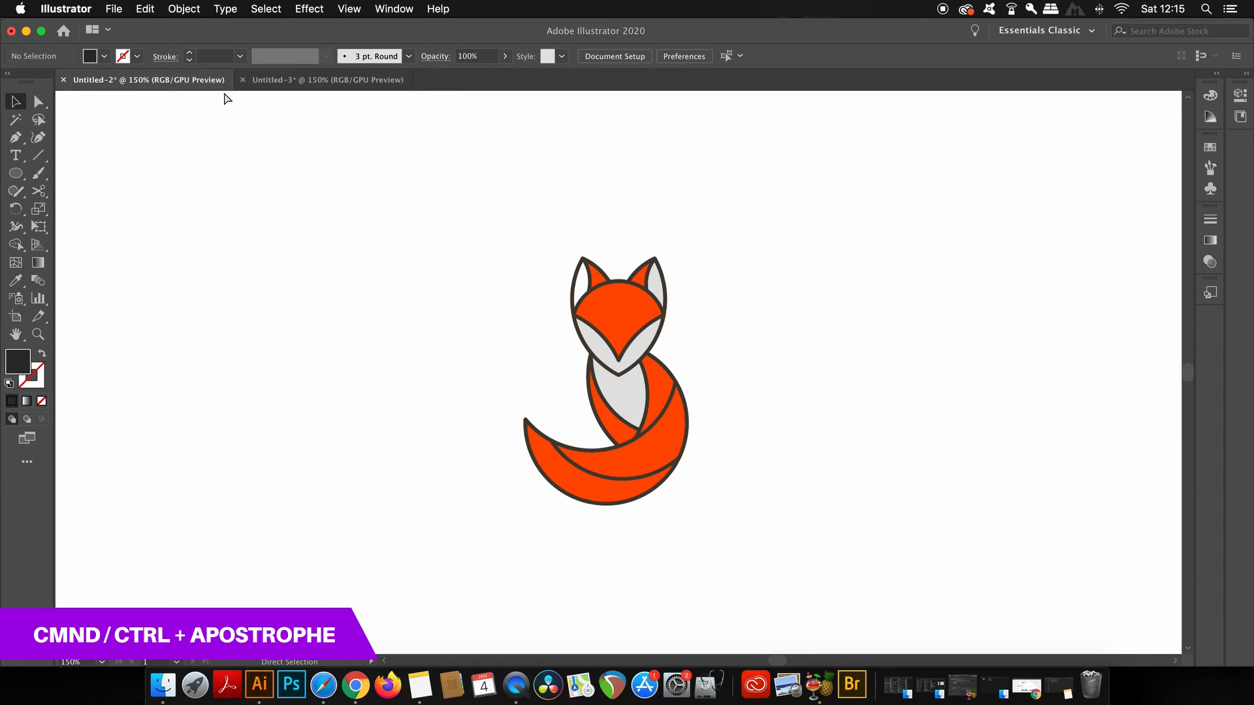
- Toggle the grid with Cmd+' on the orange fox document Untitled-2
{"action": "key", "text": "cmd+'"}
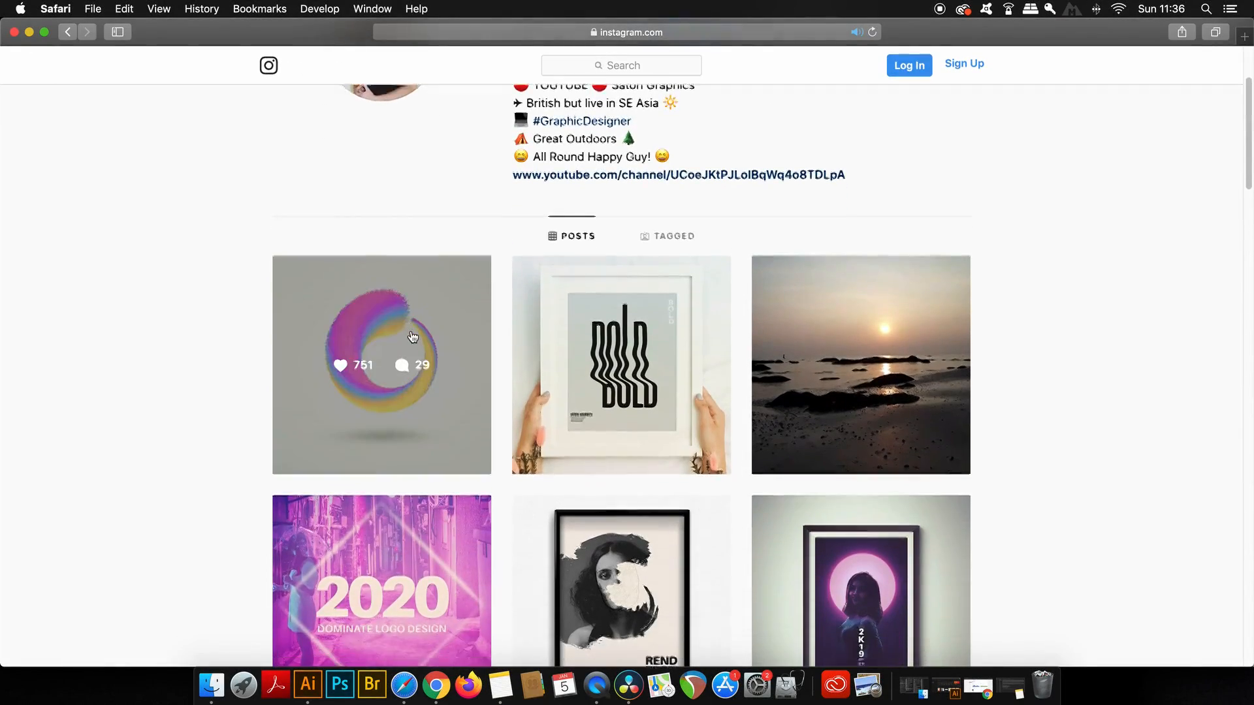
{"action": "scroll", "scroll_direction": "down", "scroll_amount": 3}
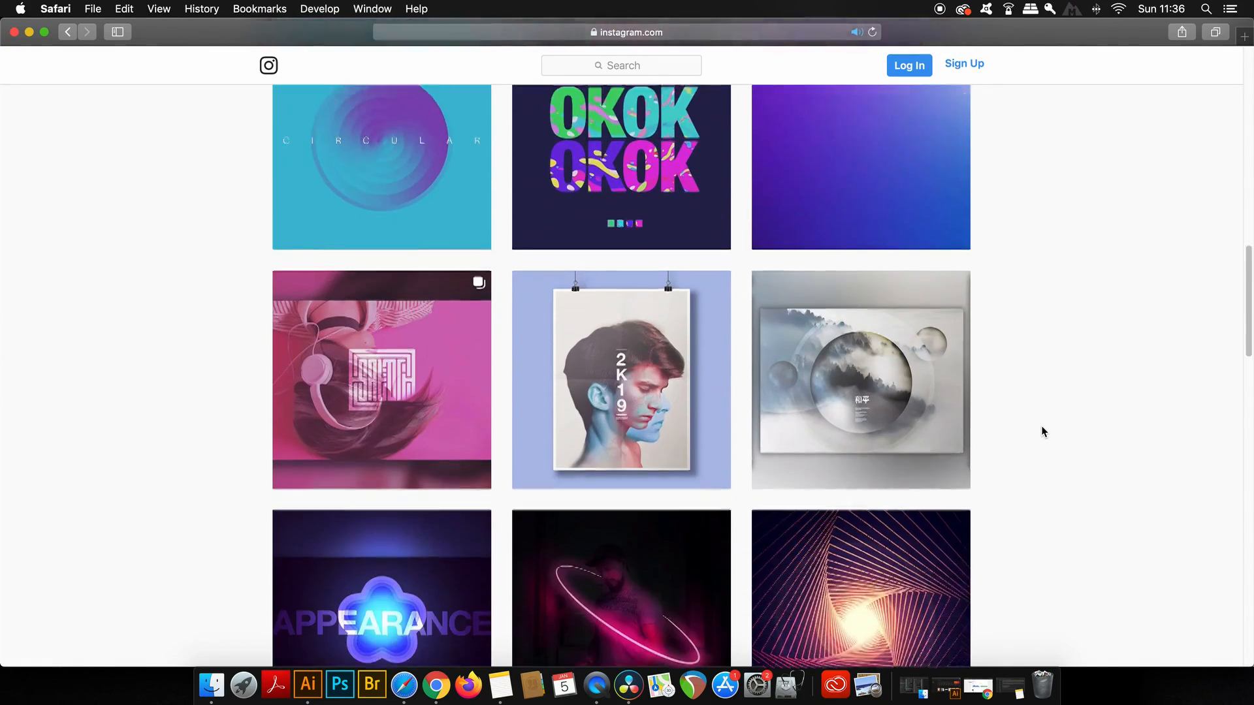
{"action": "scroll", "scroll_direction": "down", "scroll_amount": 3}
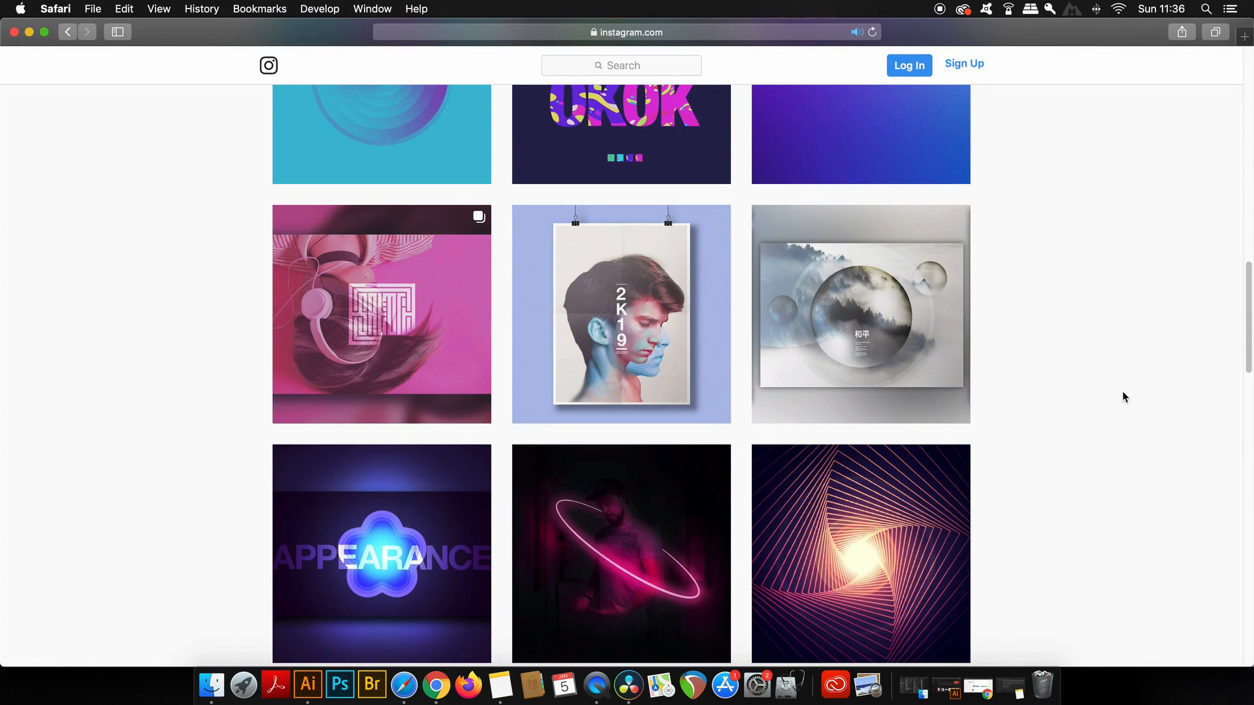